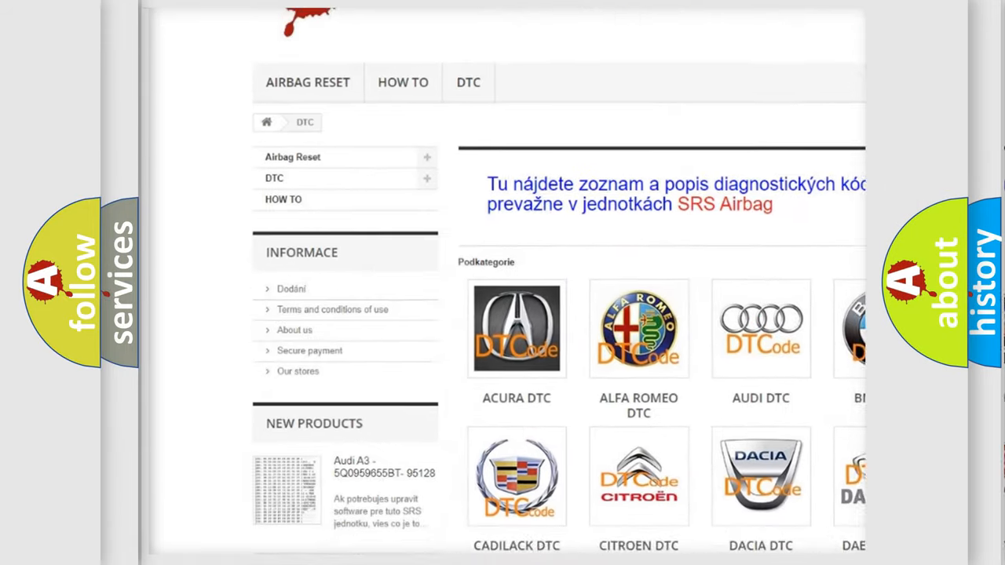
pyautogui.scroll(-3)
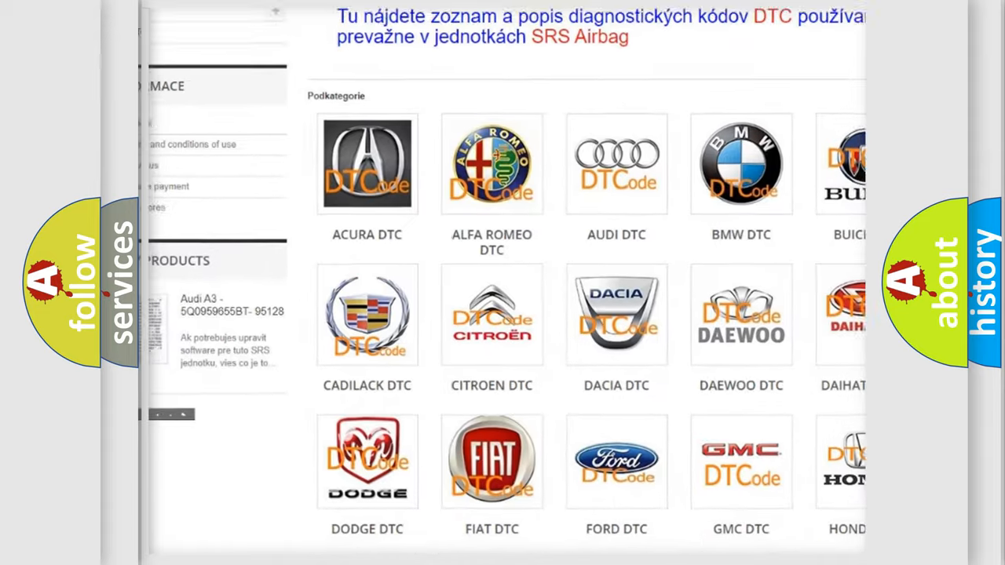